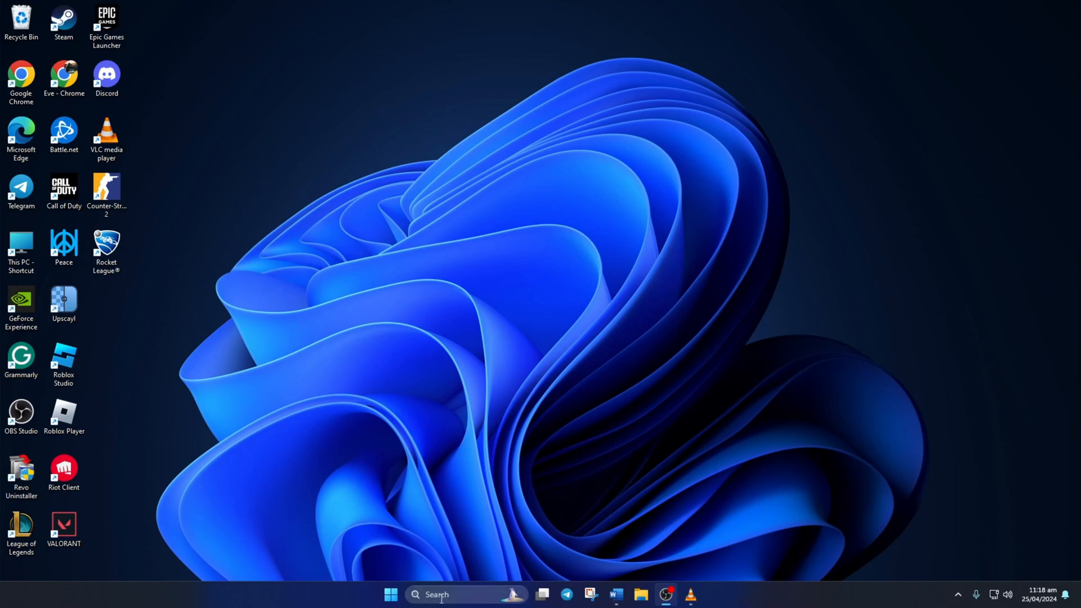
- Search for cmd and launch Command Prompt as administrator, accepting the UAC prompt
text(cmd)
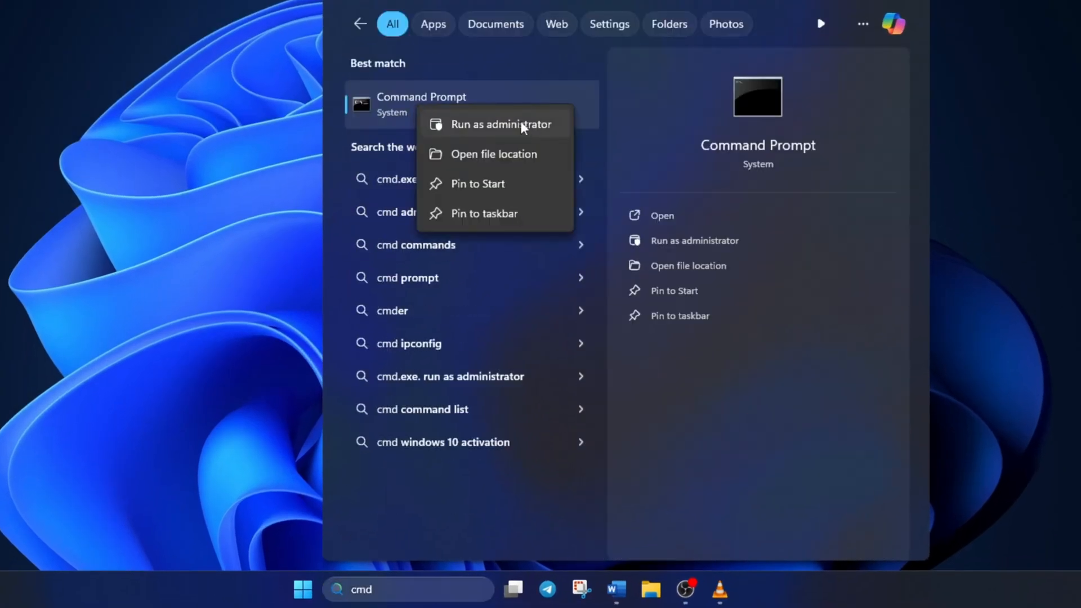
click(494, 124)
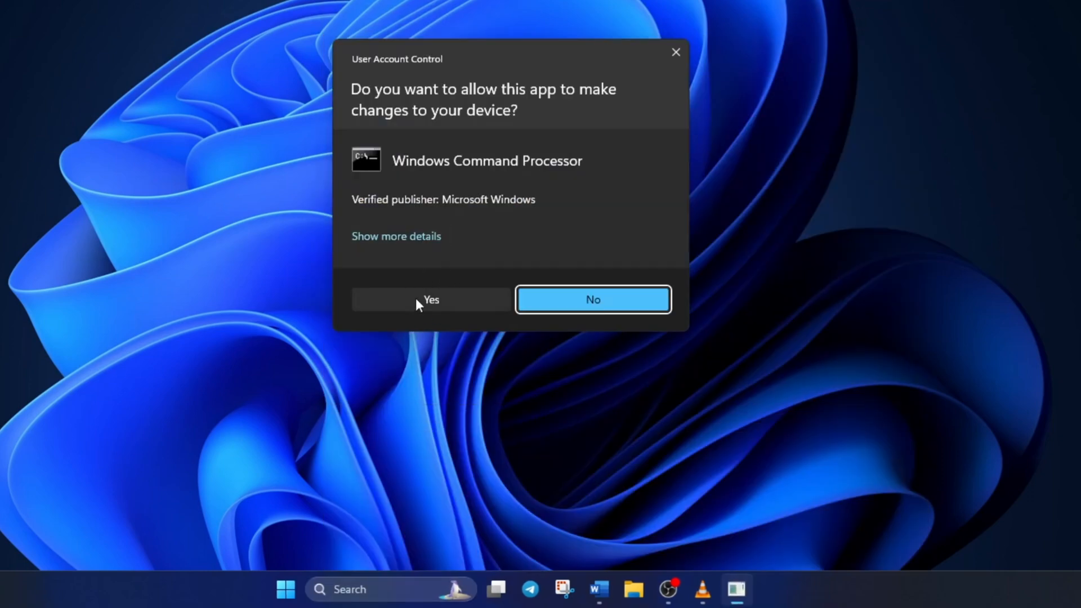
click(430, 299)
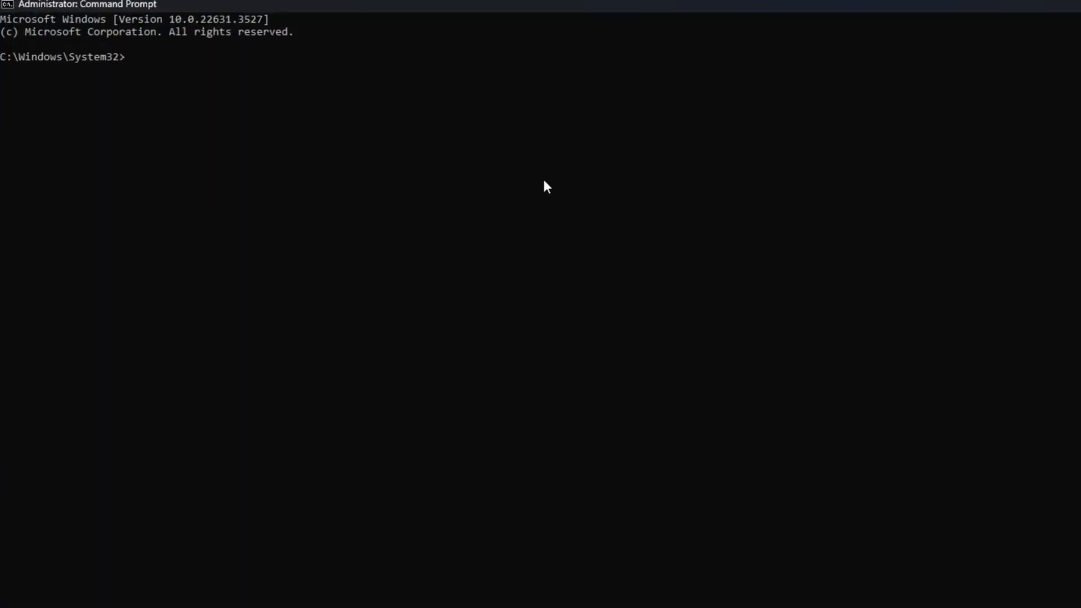
- Run netsh winsock reset, ipconfig /flushdns, /release, /renew and netsh int ip reset
text(netsh winsock reset)
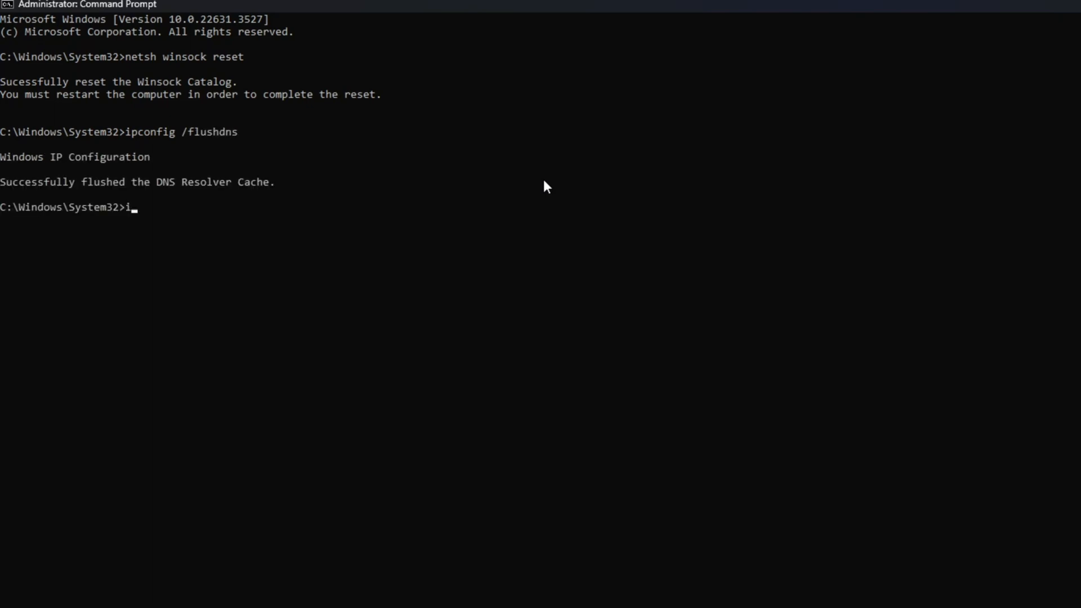
text(pconfig /release)
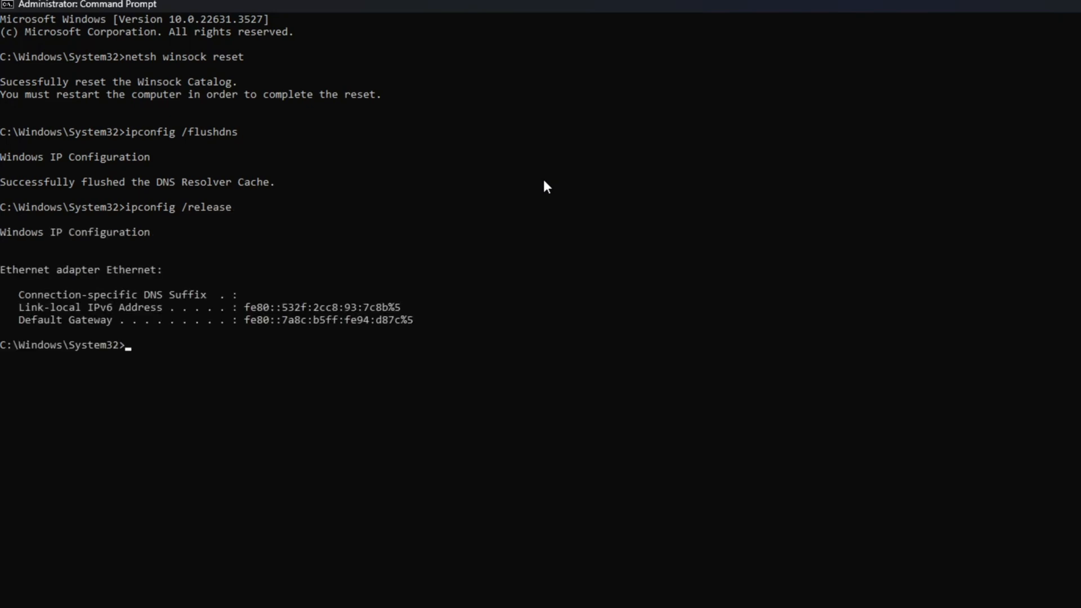
text(ipconfig /renew)
text(netsh int ip reset)
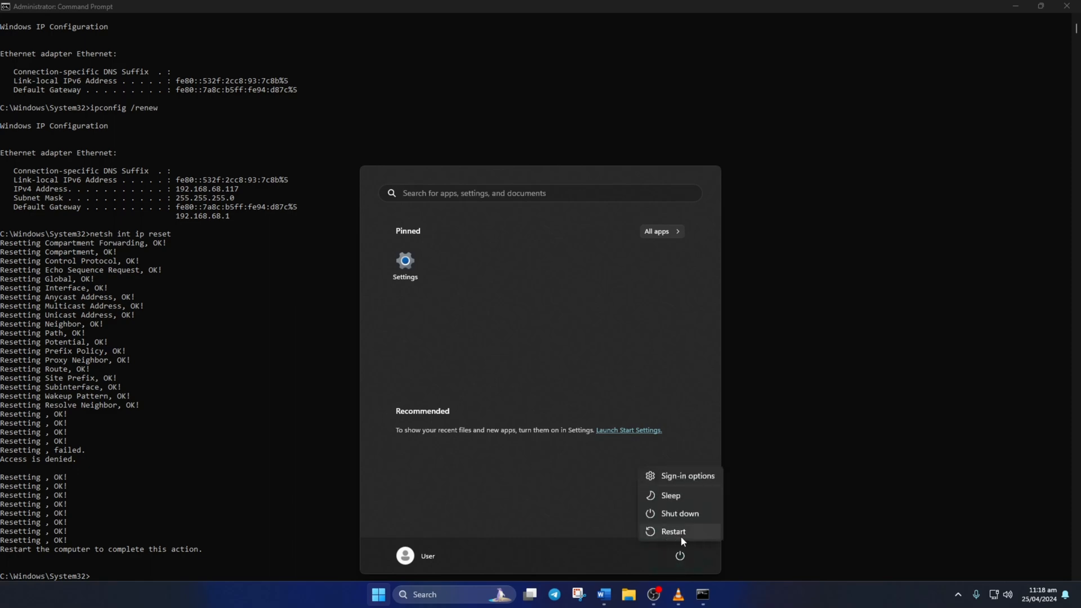
- Restart the PC from the Start menu power options
click(673, 531)
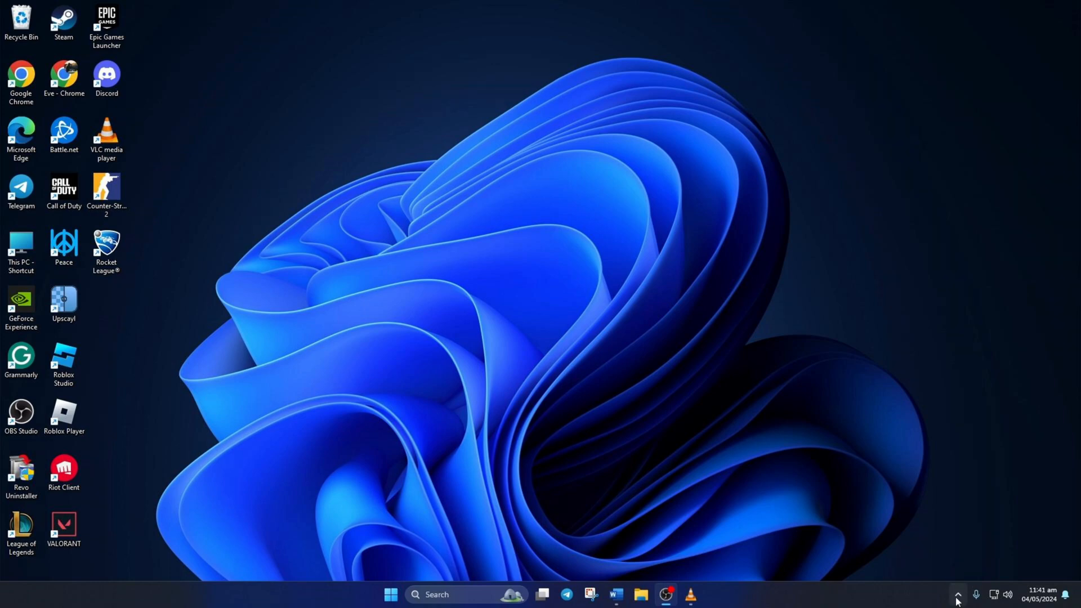
- Check the hidden tray icons, then start Steam from its desktop shortcut
click(956, 594)
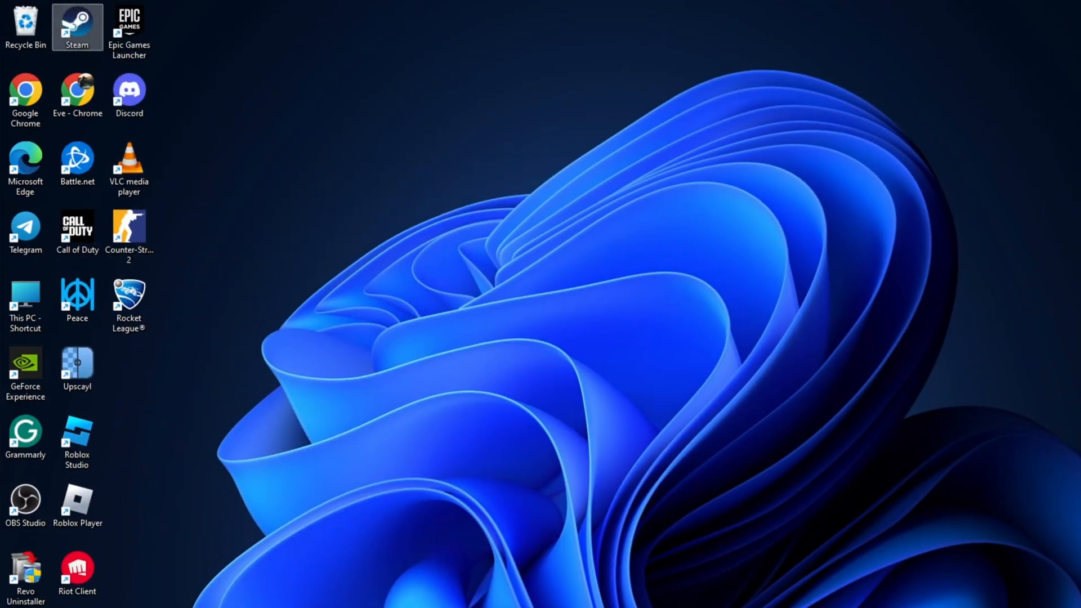
double_click(77, 22)
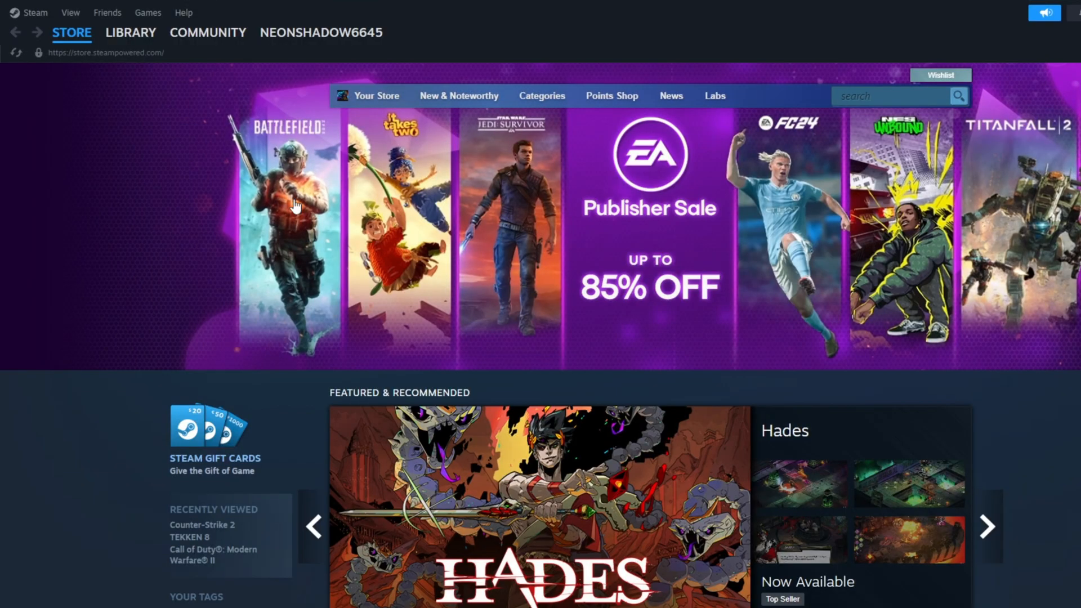
- Clear Steam's download cache from Settings > Downloads and confirm the restart
click(35, 12)
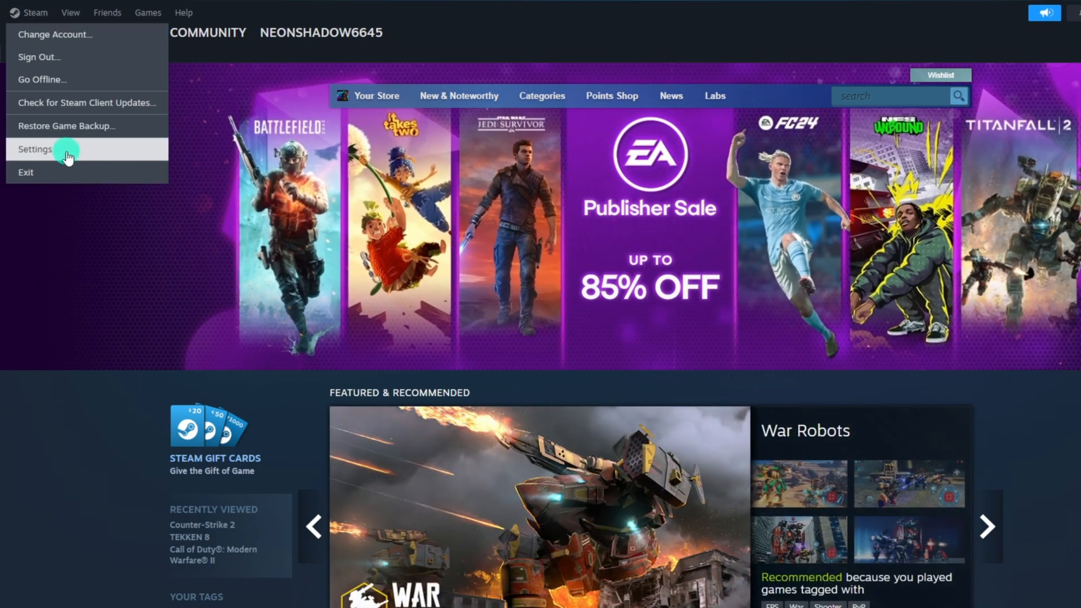
click(35, 149)
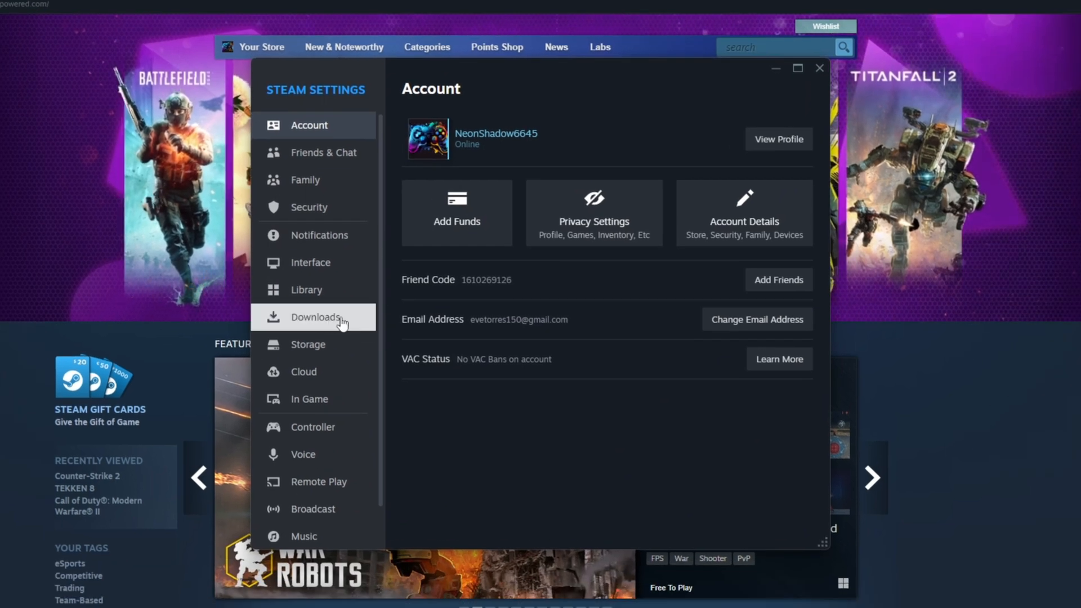
click(316, 317)
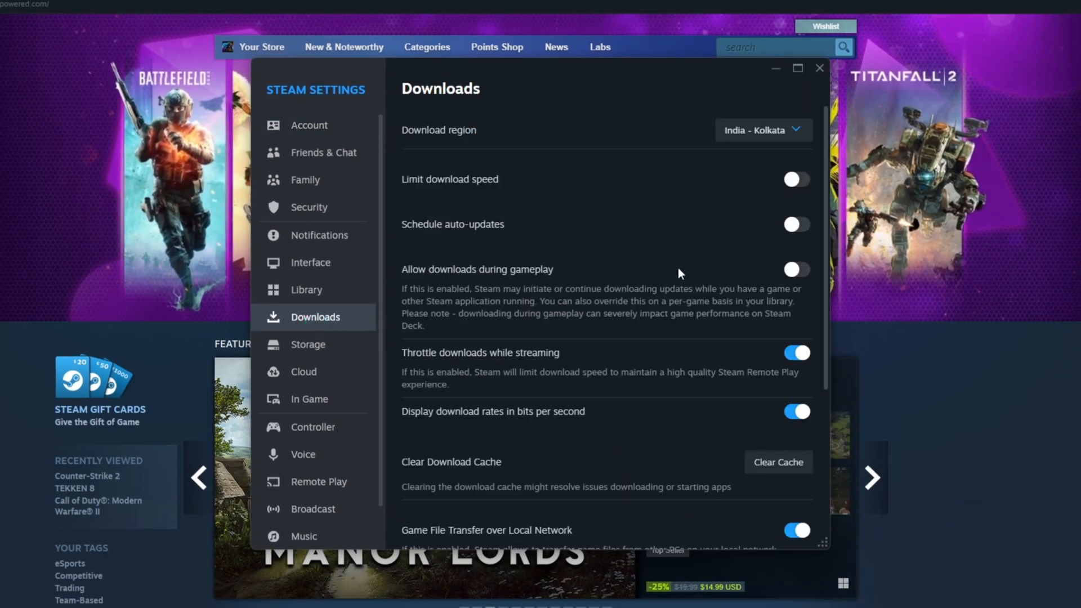
click(777, 462)
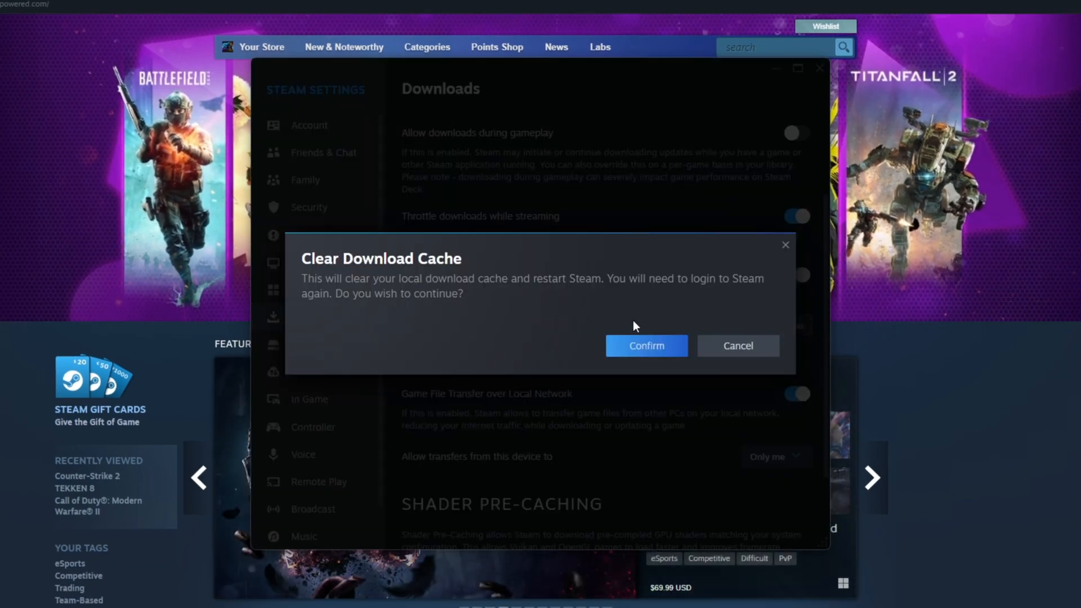
click(644, 345)
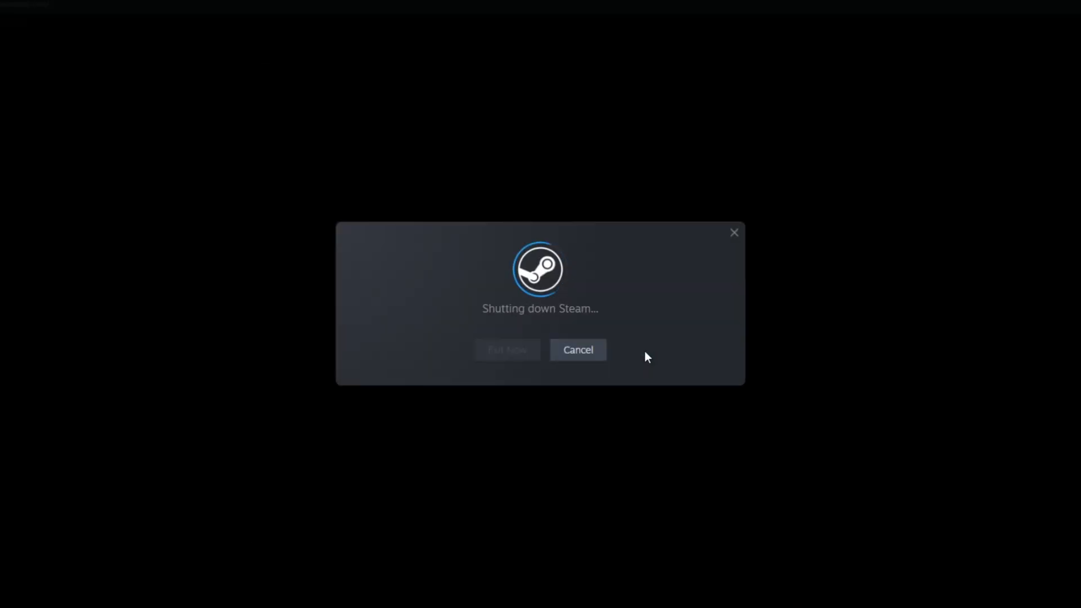